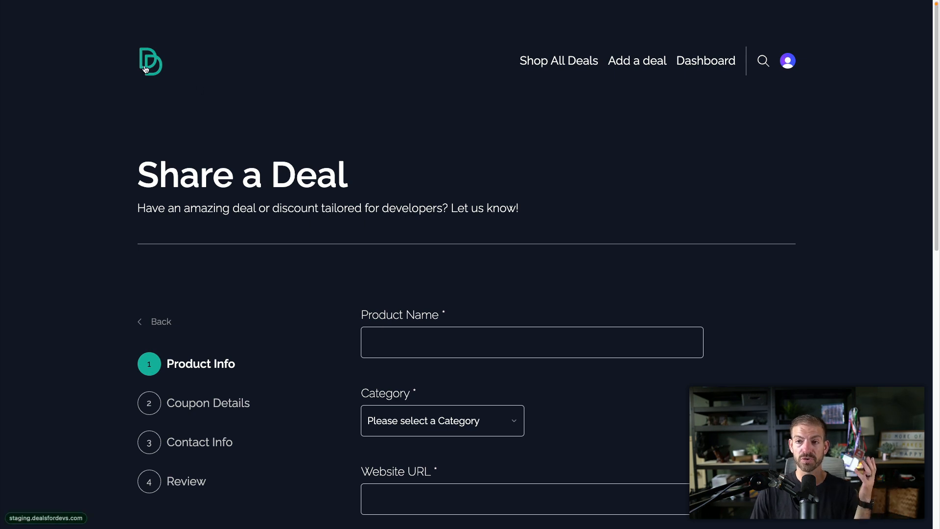
Step: Return to the Deals for Devs home page and start a new deal form
left_click(150, 61)
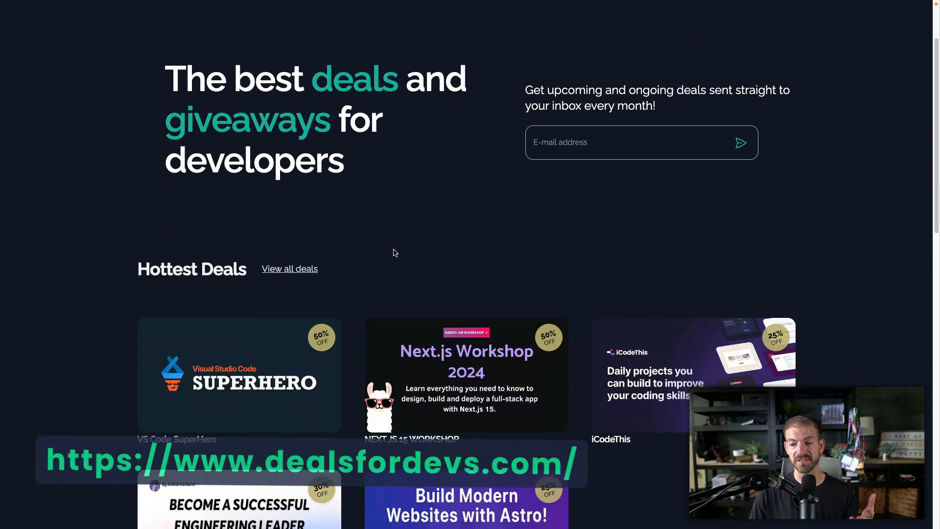
scroll("down", 3)
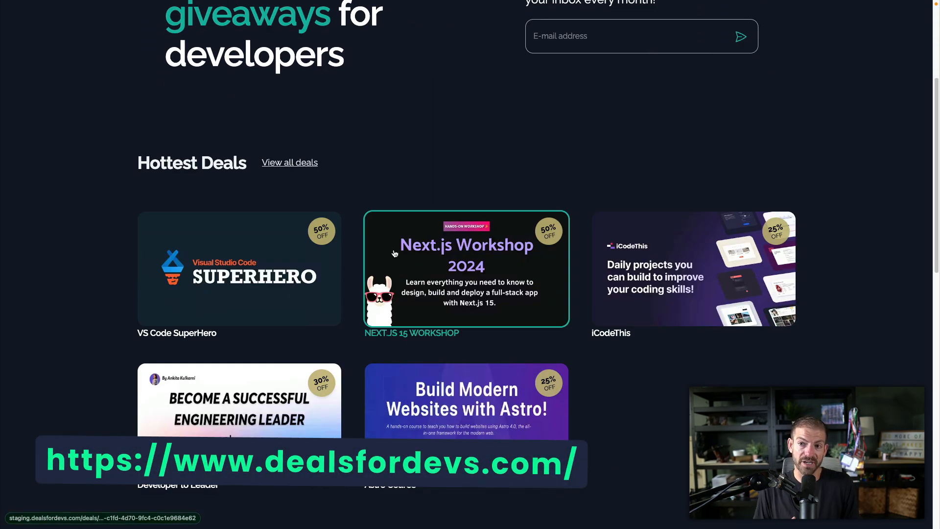
mouse_move(287, 262)
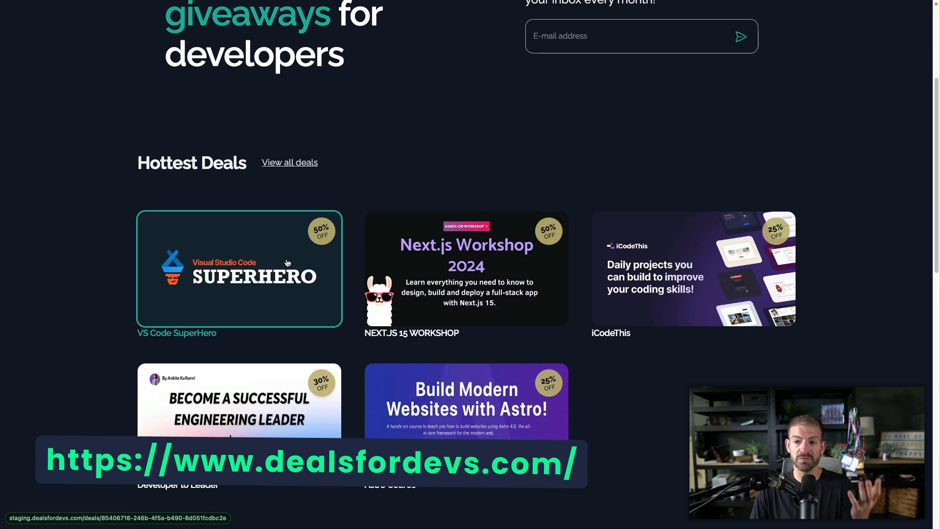
scroll("up", 3)
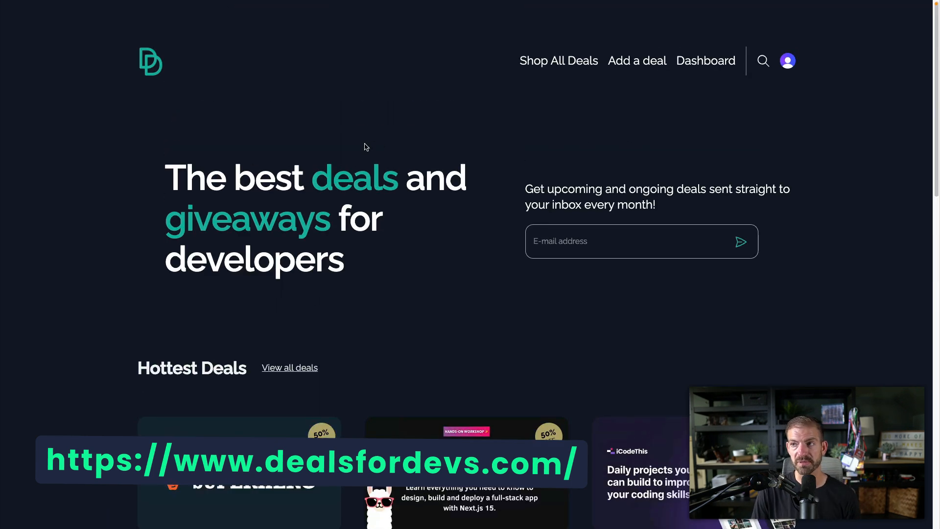
mouse_move(705, 60)
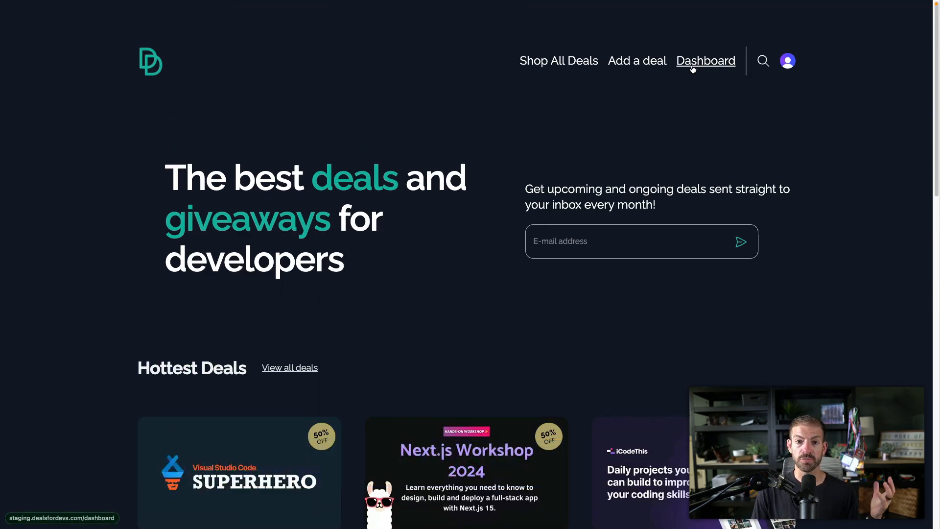
left_click(636, 61)
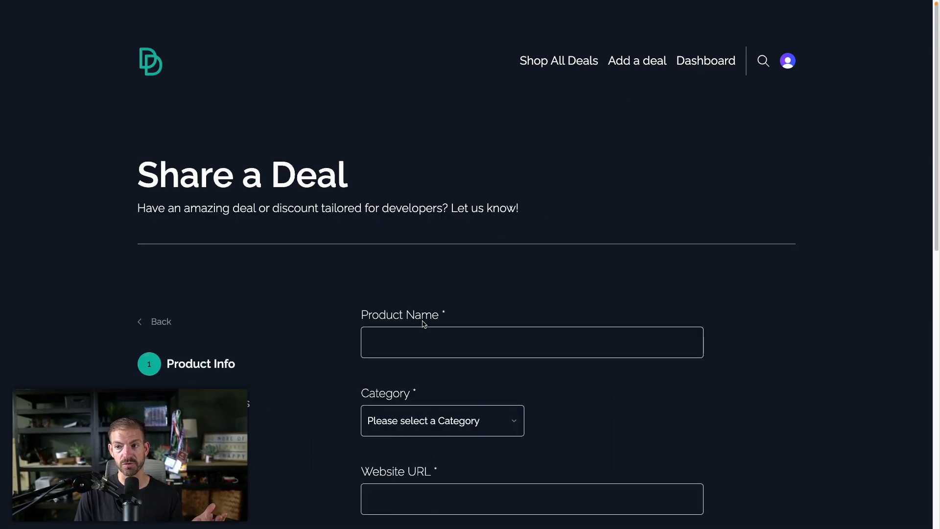
left_click(531, 342)
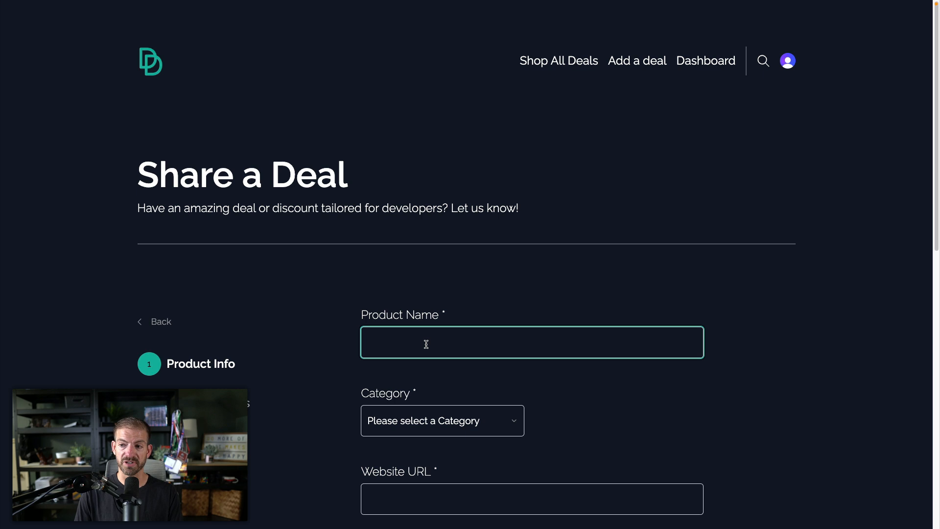
Step: Search 'react dropzone' and open the react-dropzone documentation site
scroll("down", 3)
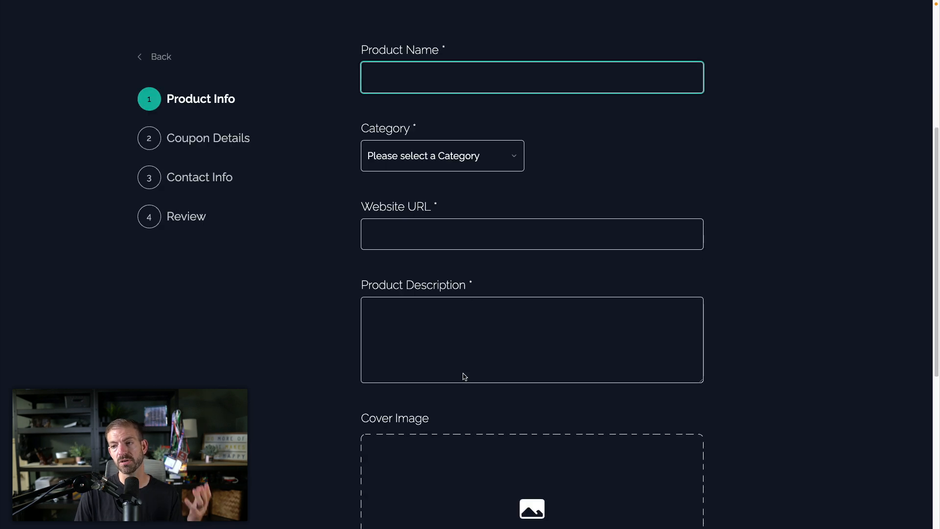
scroll("down", 3)
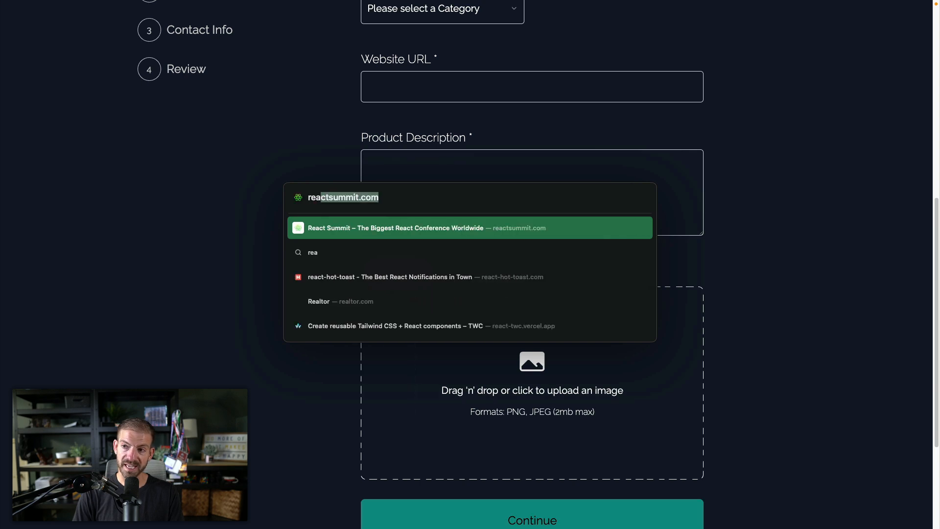
type("react dropzone")
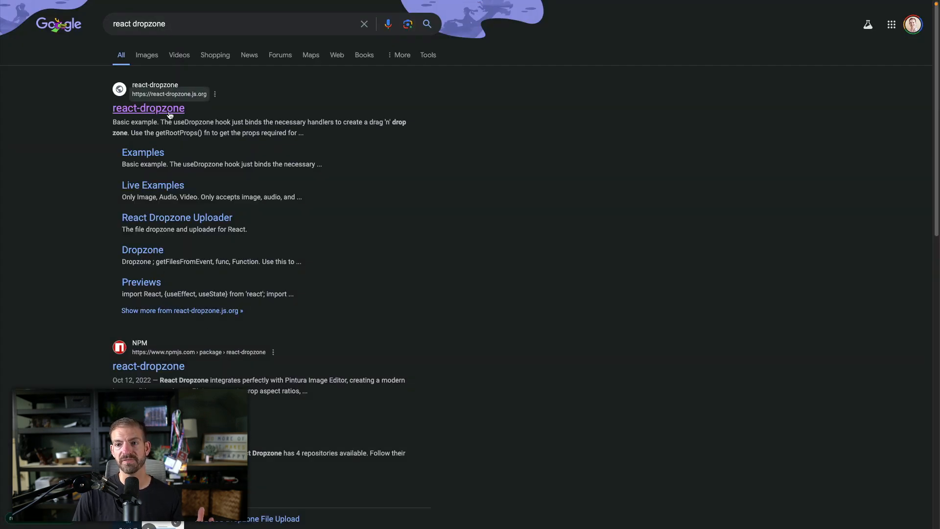
left_click(147, 107)
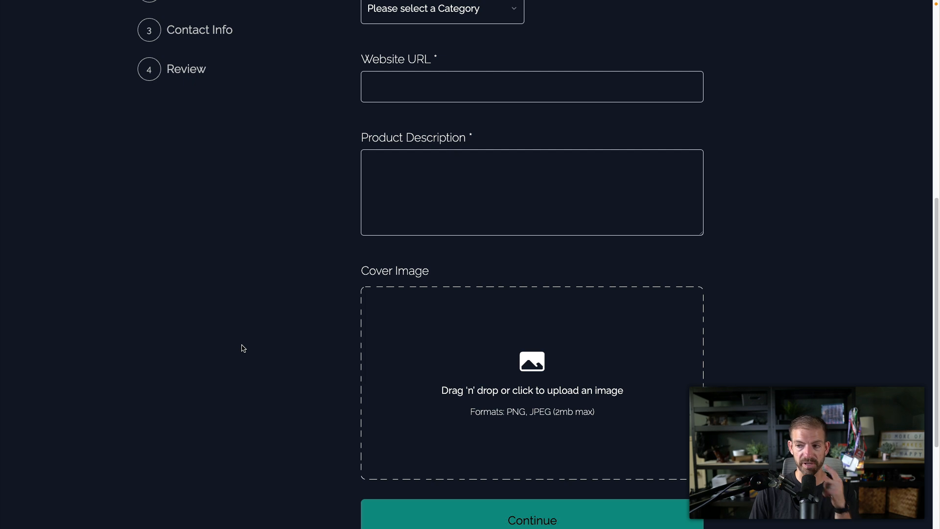
Step: Upload engineering leader.png as the cover image, which is rejected as over 2MB
scroll("down", 3)
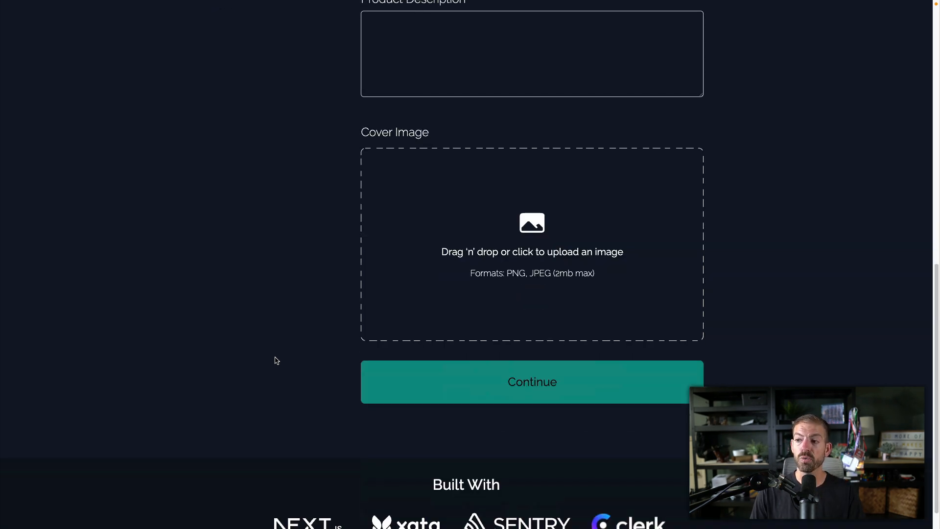
mouse_move(603, 278)
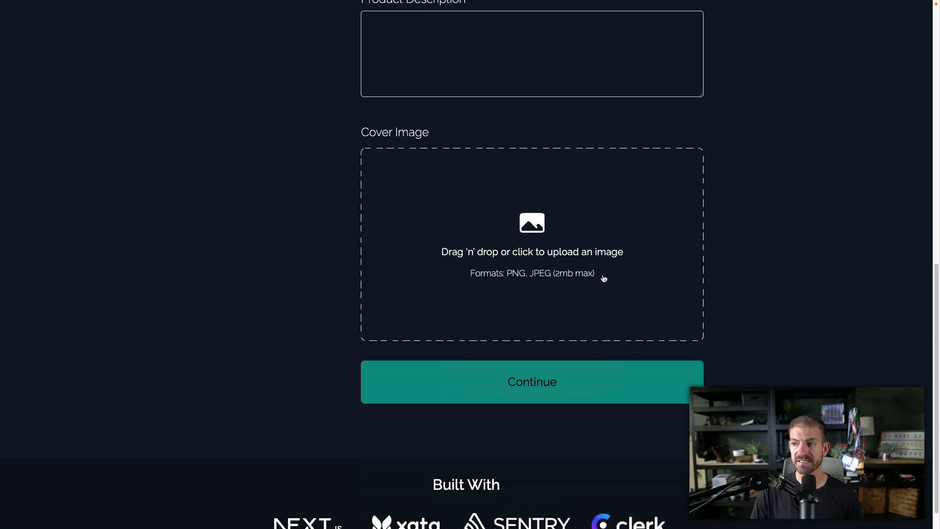
mouse_move(508, 272)
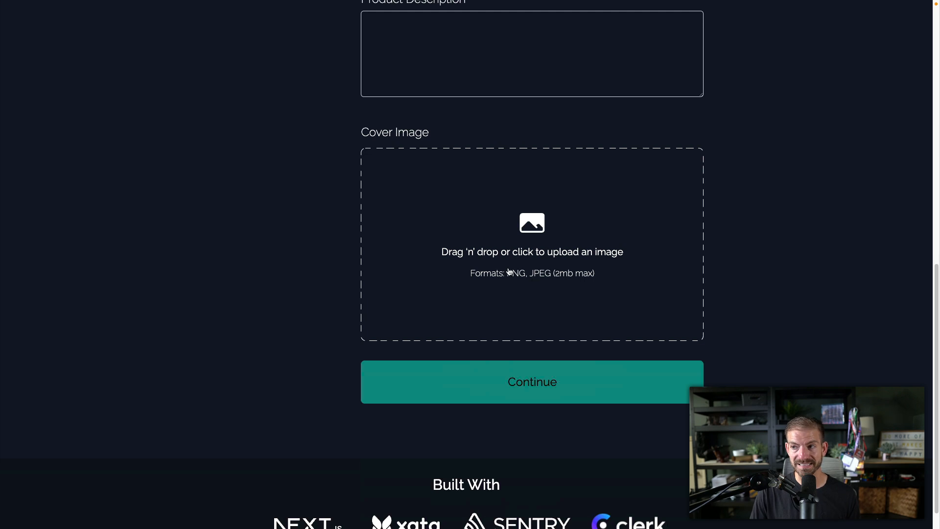
mouse_move(520, 262)
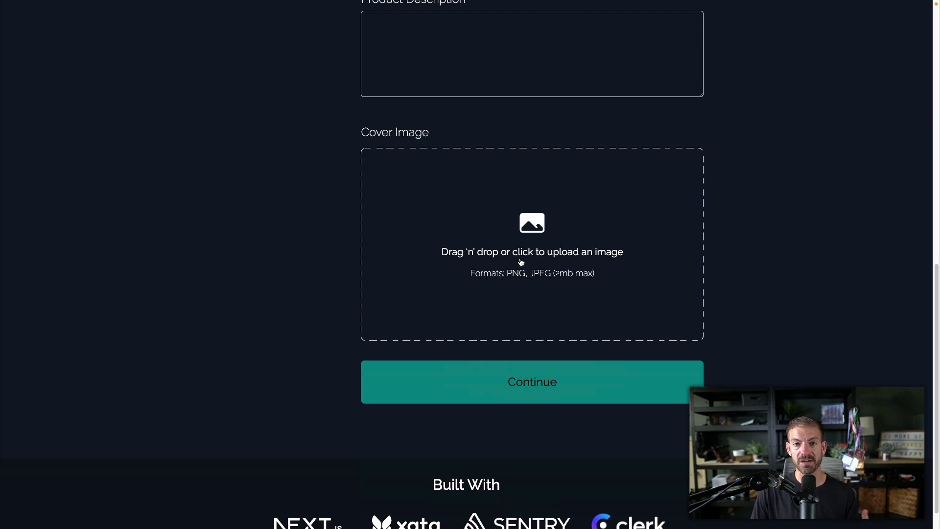
left_click(532, 252)
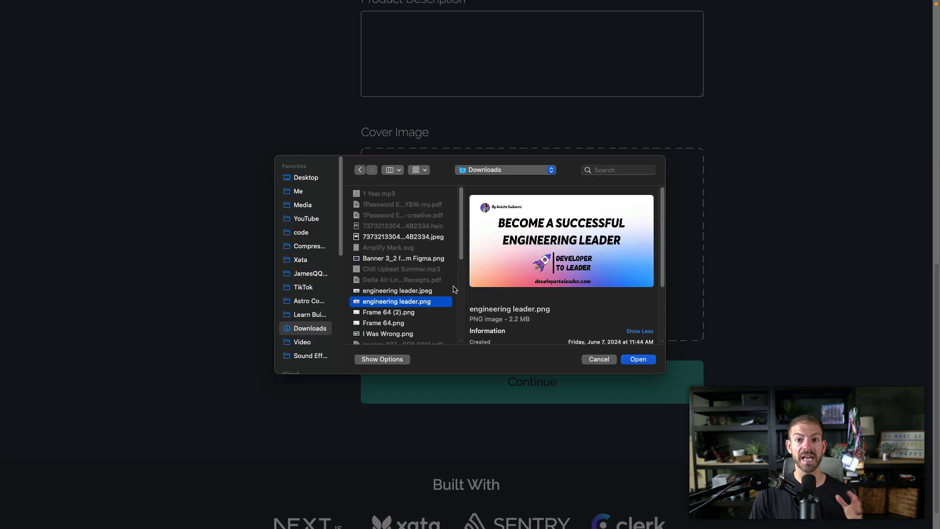
mouse_move(554, 273)
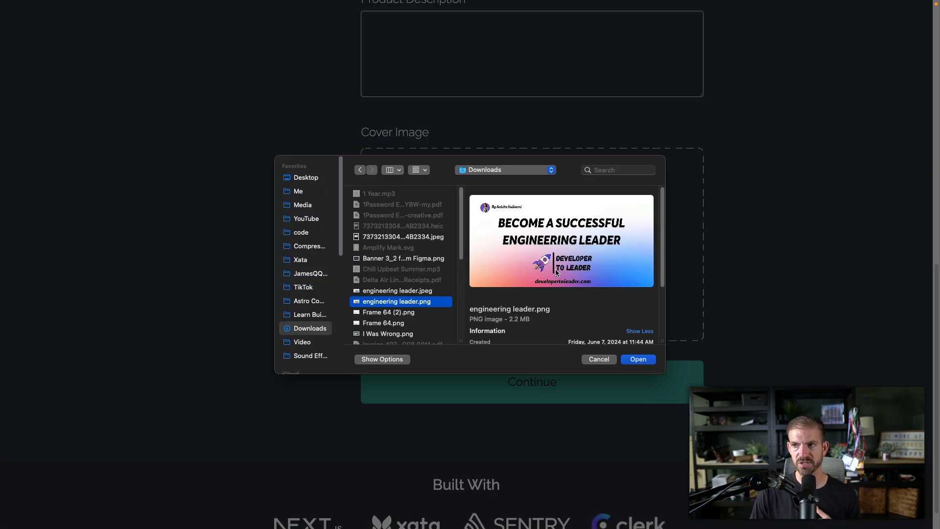
mouse_move(419, 323)
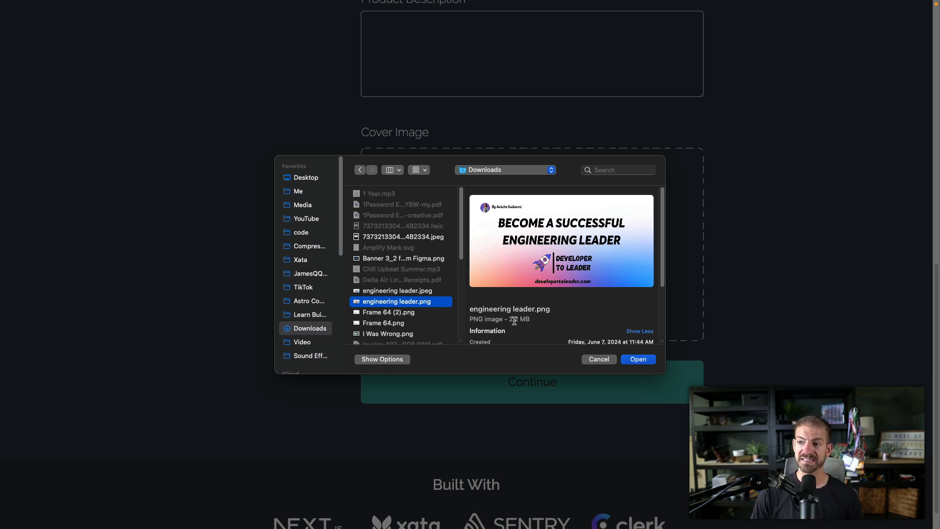
left_click(638, 359)
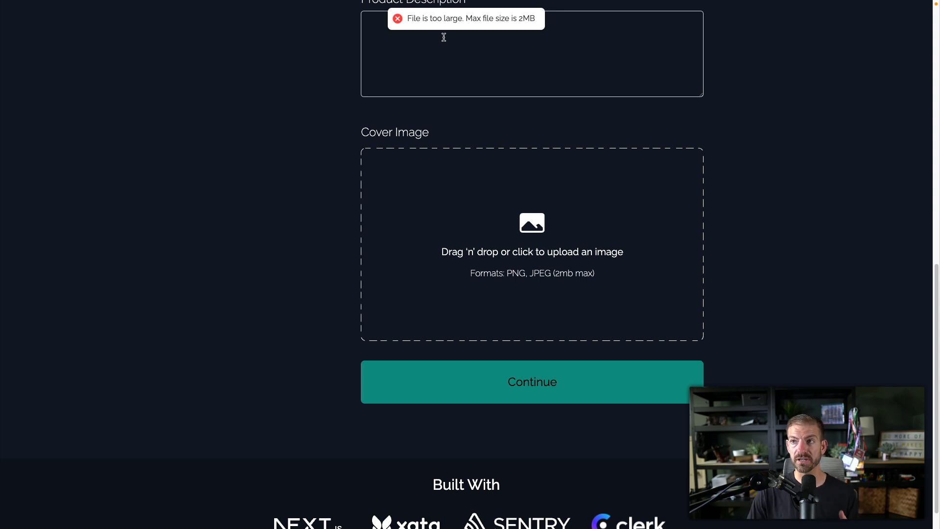
mouse_move(459, 26)
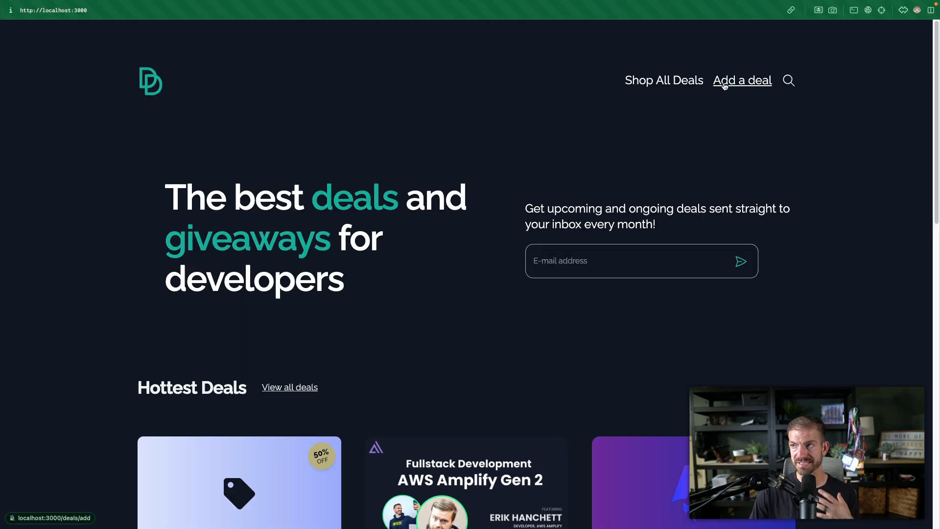
Step: On the localhost add-deal form, upload engineering leader.png as the cover image
left_click(742, 80)
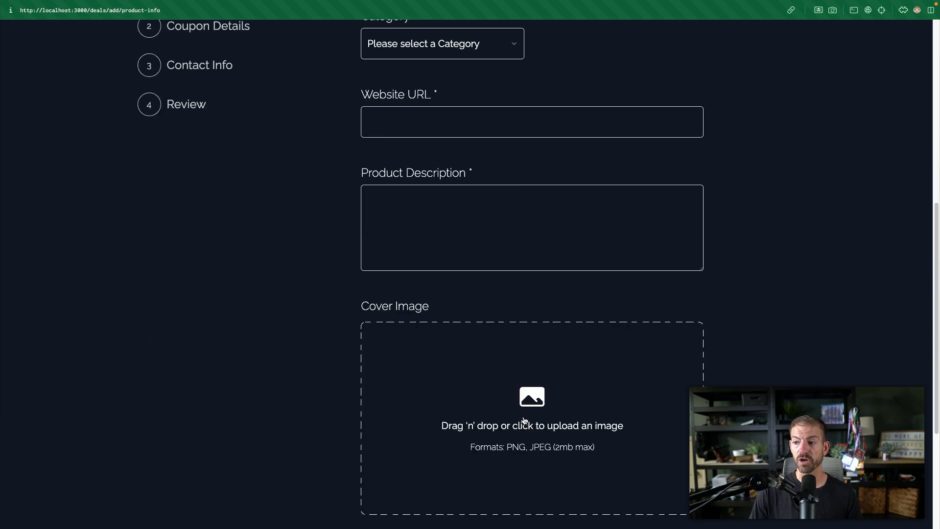
left_click(531, 420)
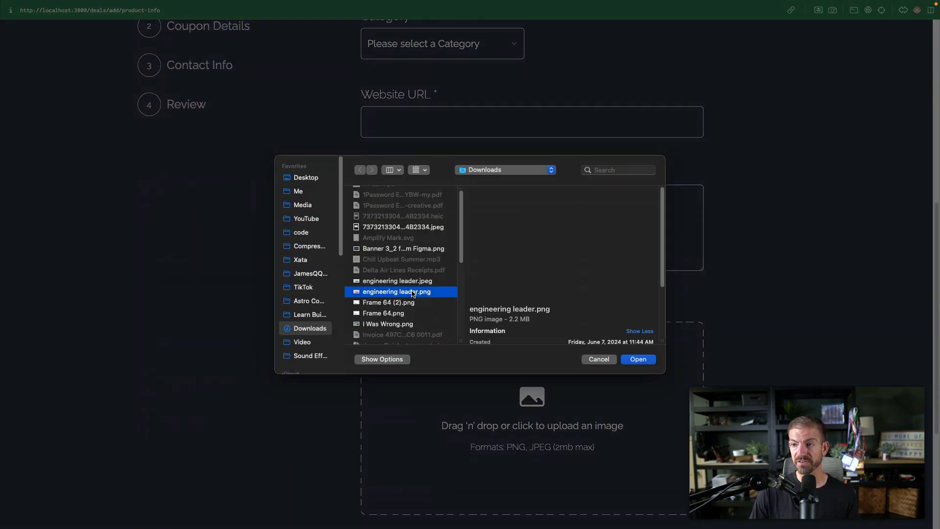
left_click(597, 358)
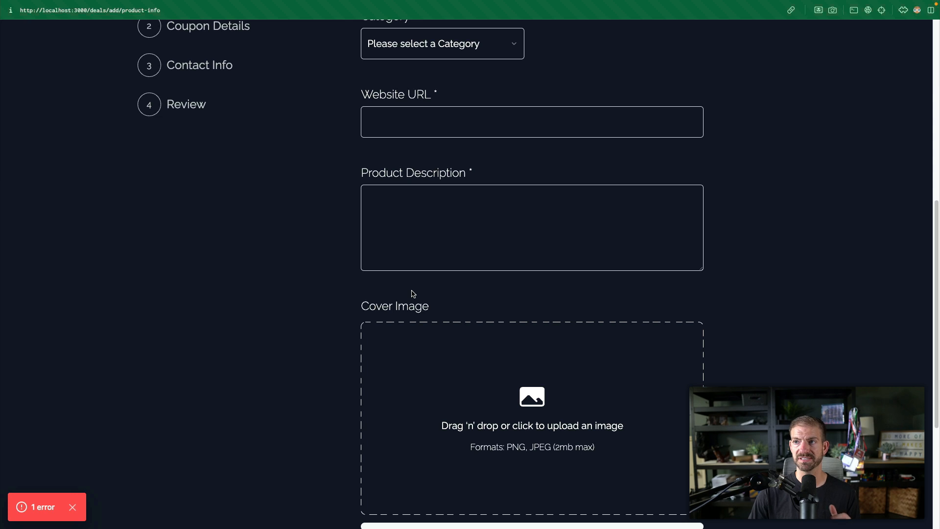
mouse_move(461, 96)
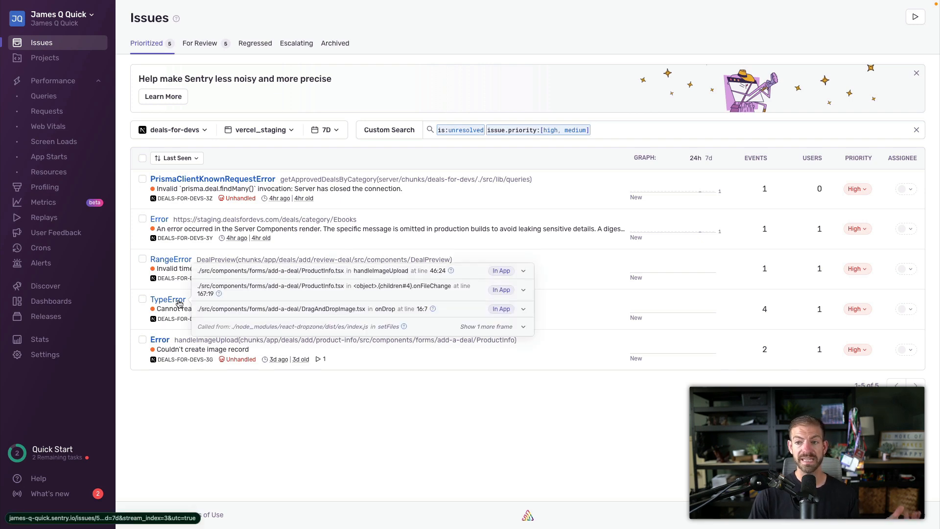
Step: Open the Sentry TypeError issue and select the ProductInfo.tsx stack trace line
left_click(168, 300)
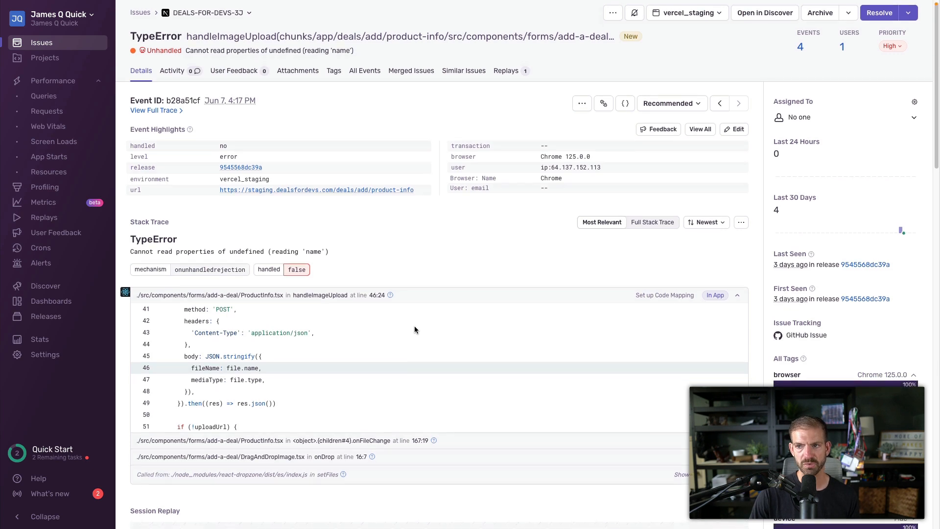
scroll("down", 3)
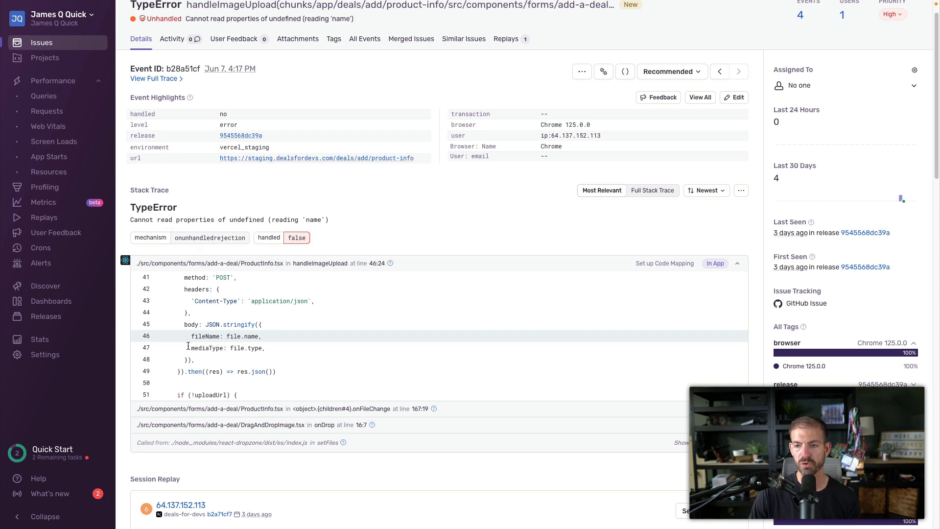
double_click(243, 336)
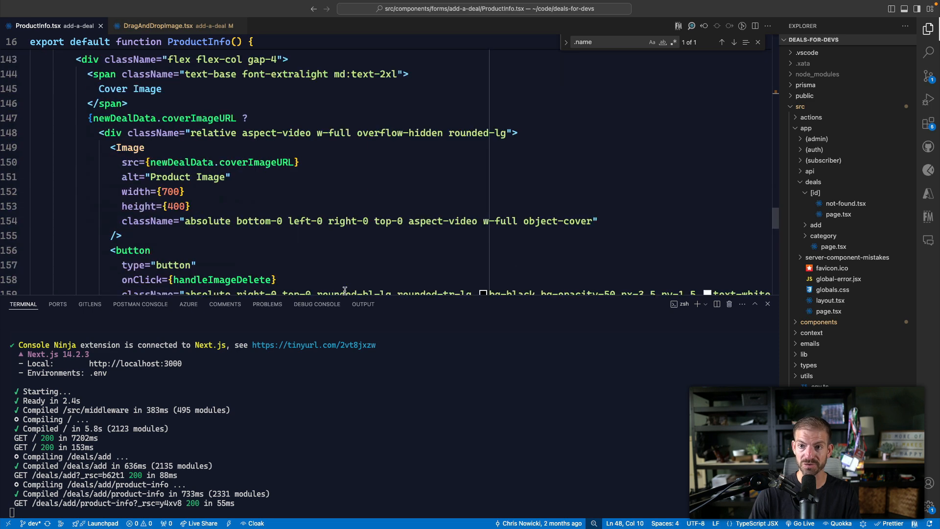
Step: Find DragAndDropImage's onFileChange prop calling handleImageUpload(file) in ProductInfo.tsx
scroll("down", 3)
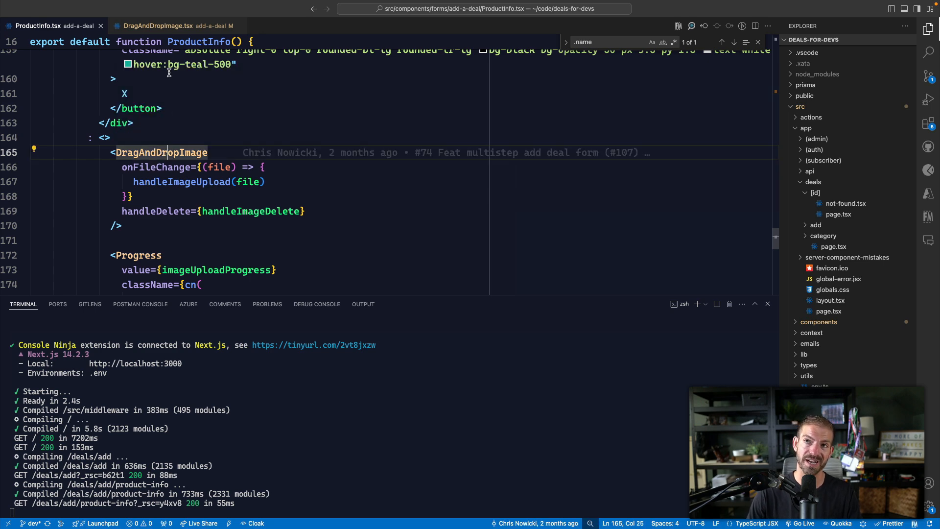
left_click(157, 26)
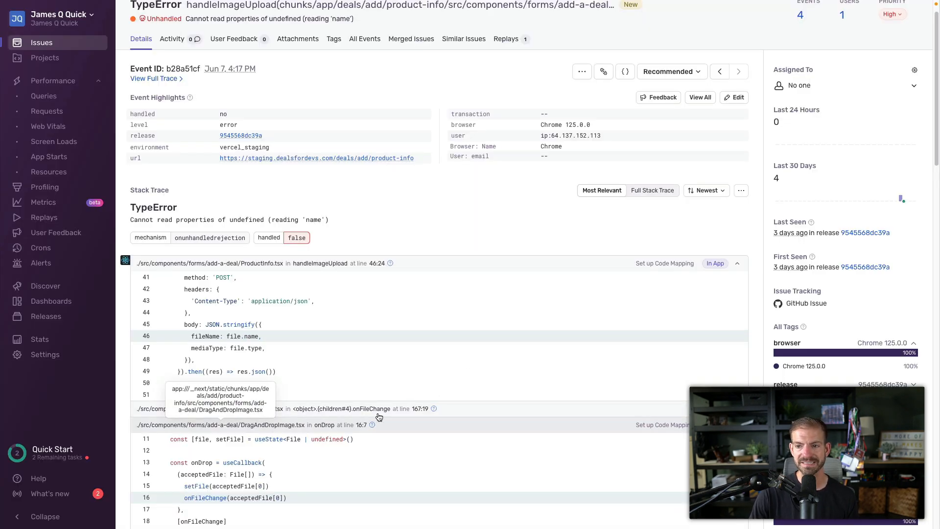
Step: Scroll to the onDrop frame calling onFileChange(acceptedFile[0]) in Sentry's stack trace
scroll("down", 3)
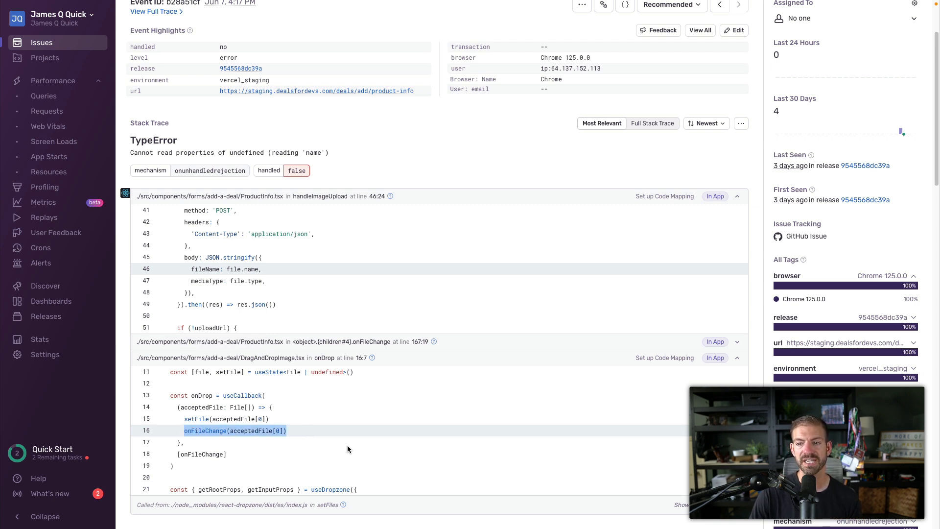
mouse_move(225, 413)
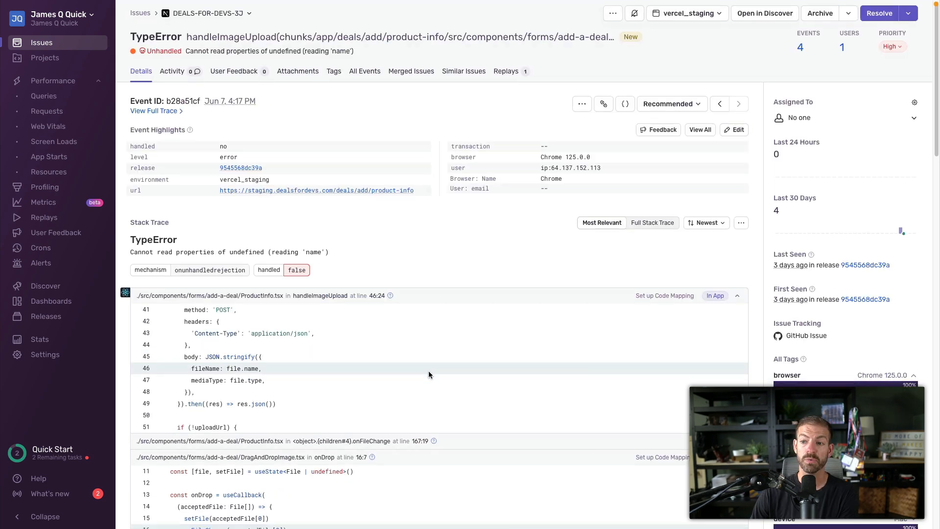
Step: Play the session replay and open the full replay with its event breadcrumbs
scroll("down", 3)
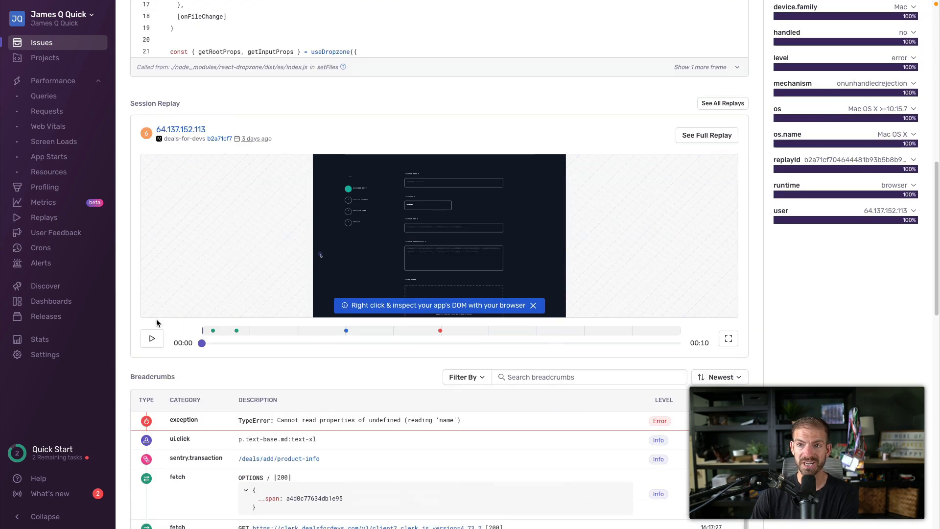
left_click(152, 338)
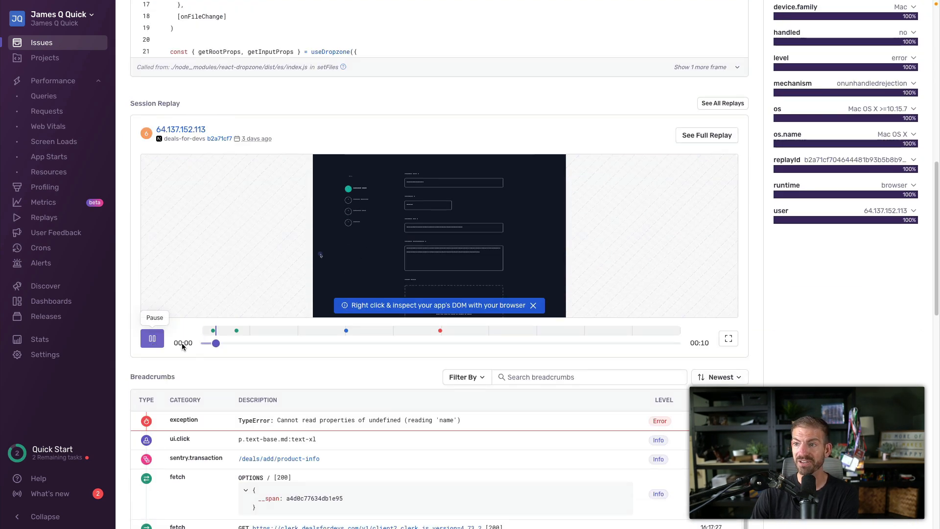
left_click(706, 136)
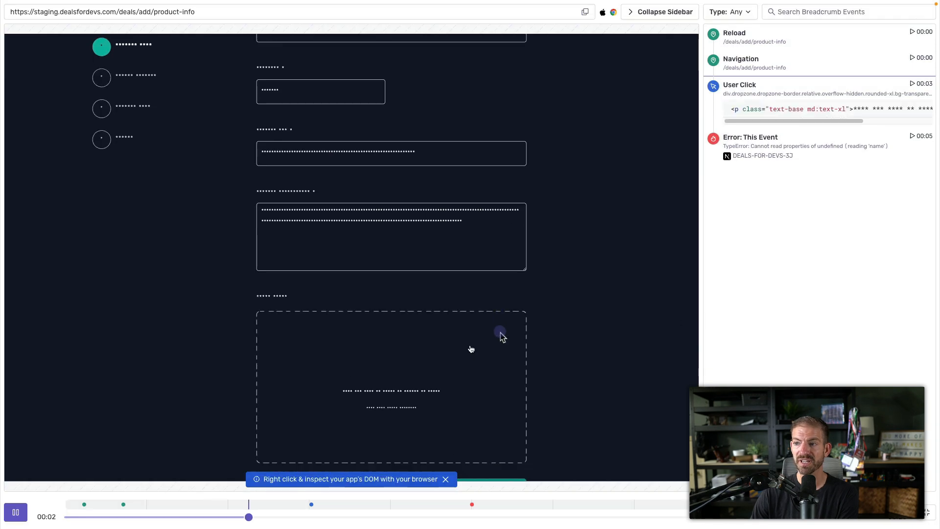
scroll("down", 3)
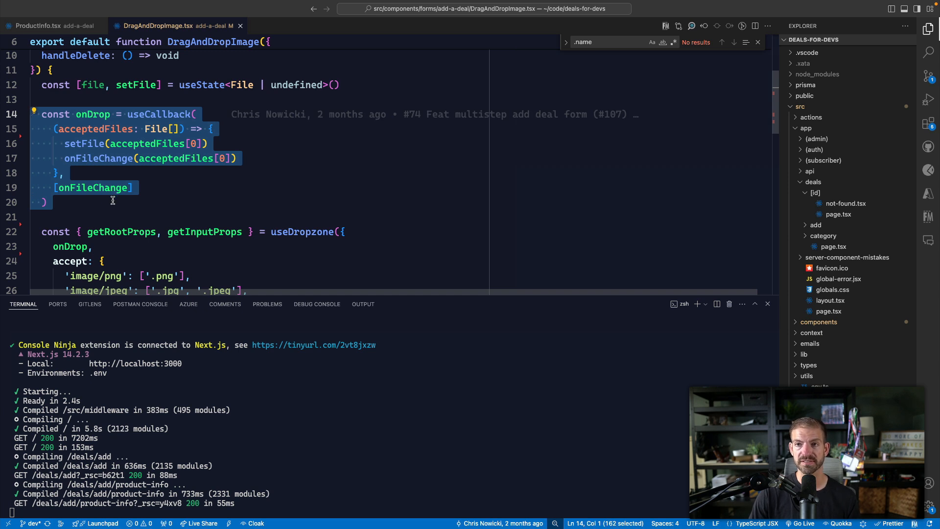
Step: Add console.log(acceptedFiles) inside the onDrop handler of DragAndDropImage.tsx
left_click(96, 114)
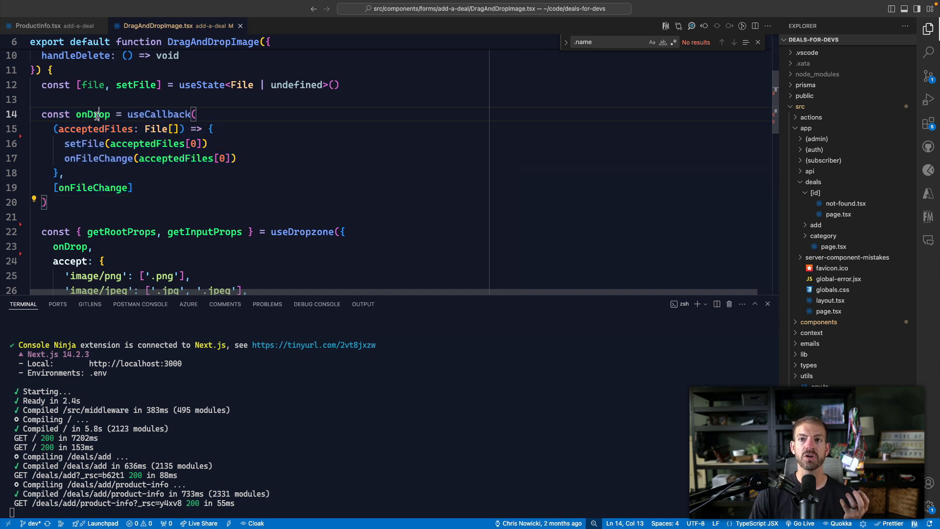
double_click(93, 114)
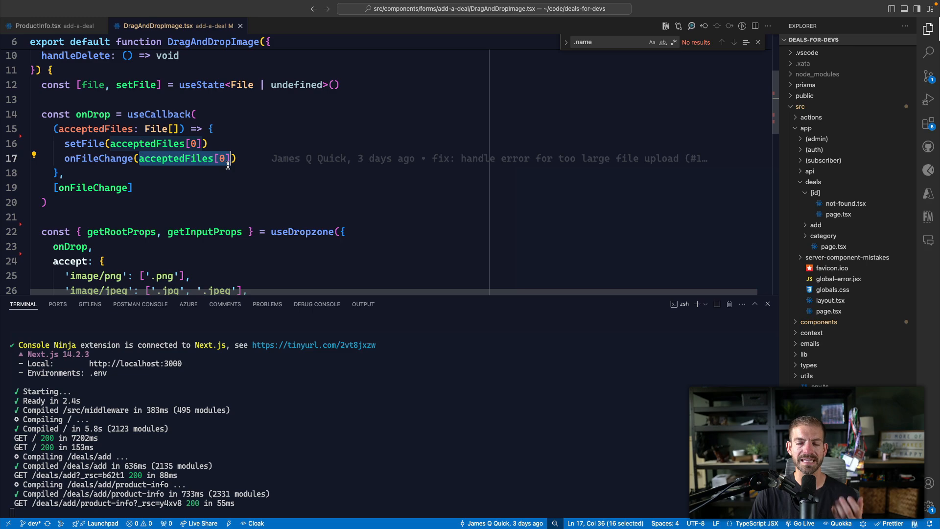
type("console.log(first)")
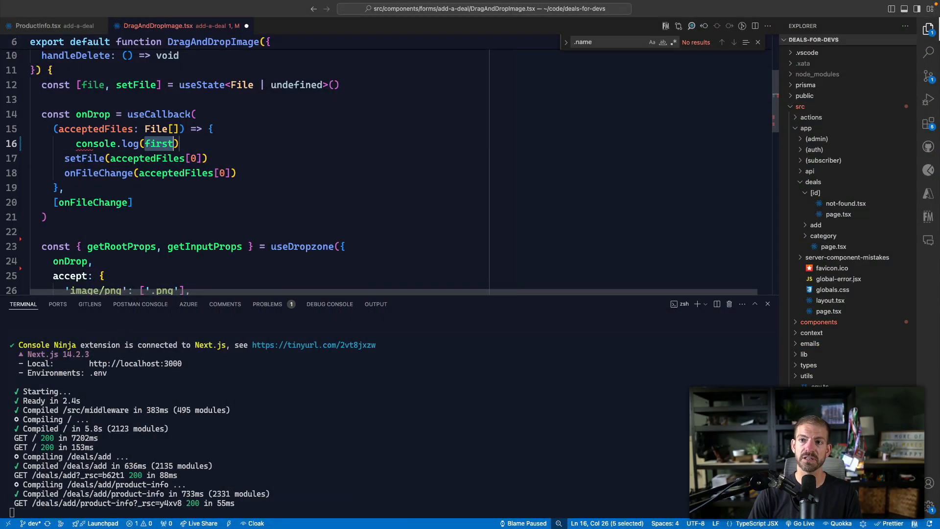
type("acceptedFiles")
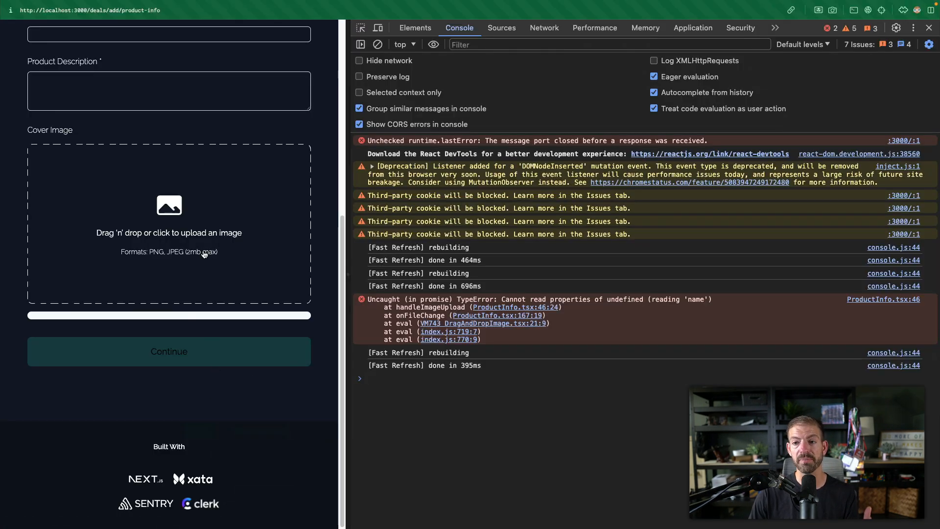
Step: Retry uploading a cover image on localhost:3000/deals/add/product-info
left_click(168, 225)
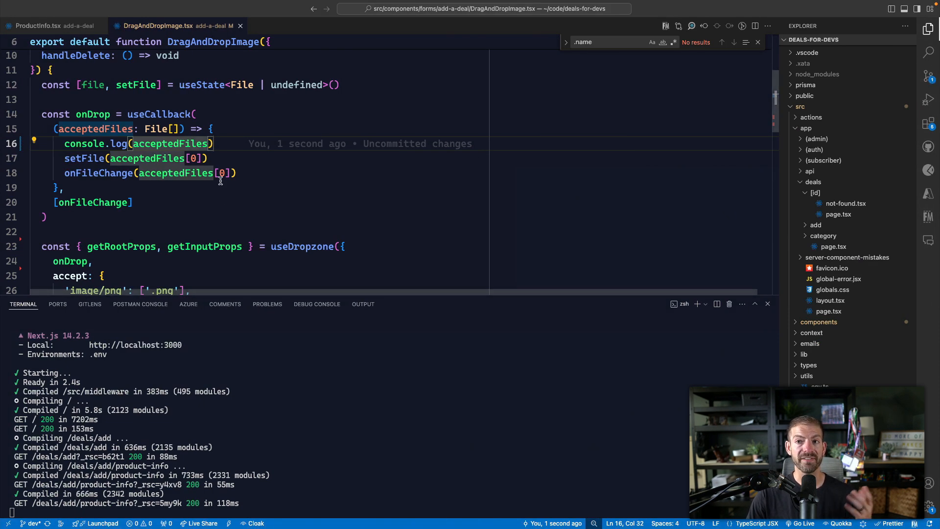
Step: Type the start of an if (acceptedFiles.length ...) guard below the console.log
type("if")
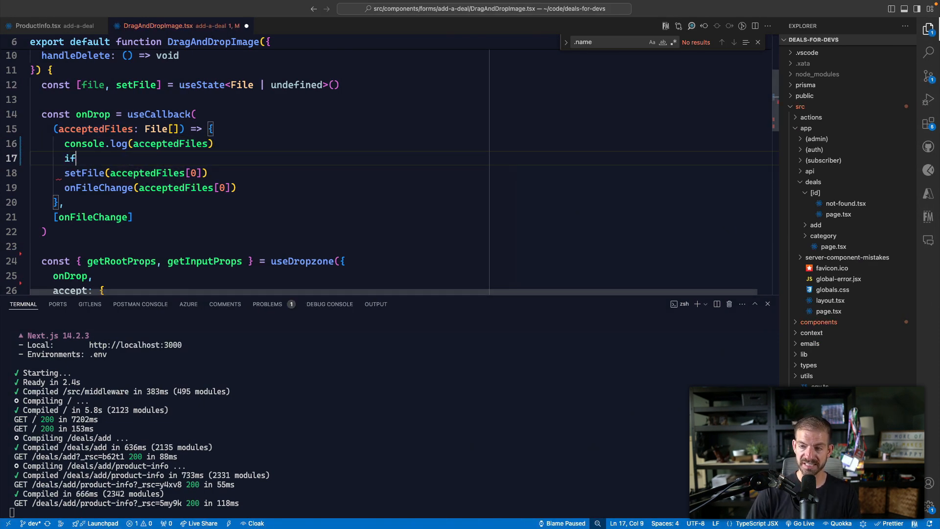
type("(a")
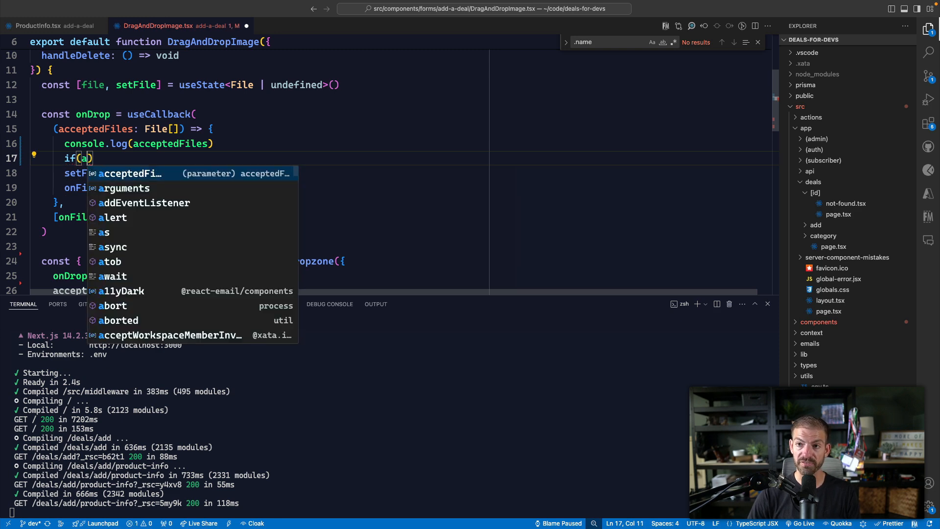
type("cceptedFiles.leg")
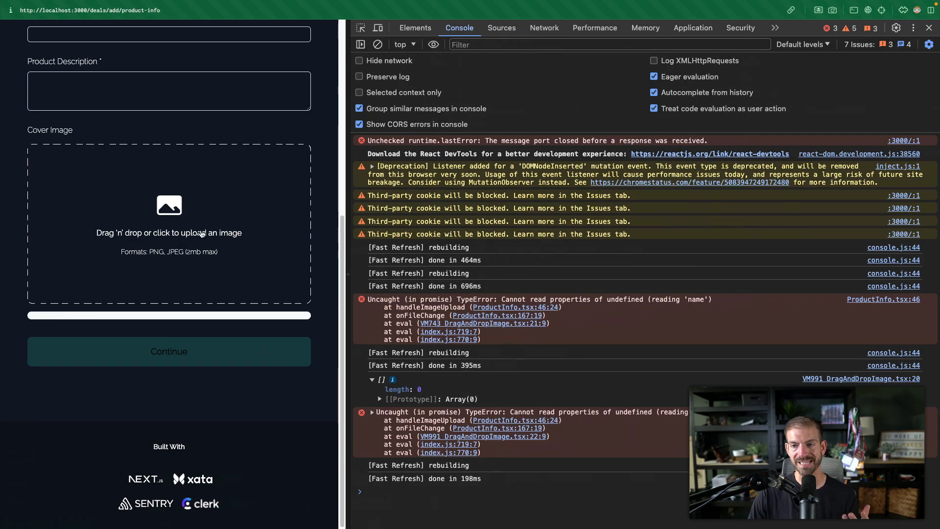
Step: Pick a cover image from Downloads twice, checking for no new console TypeError
left_click(169, 206)
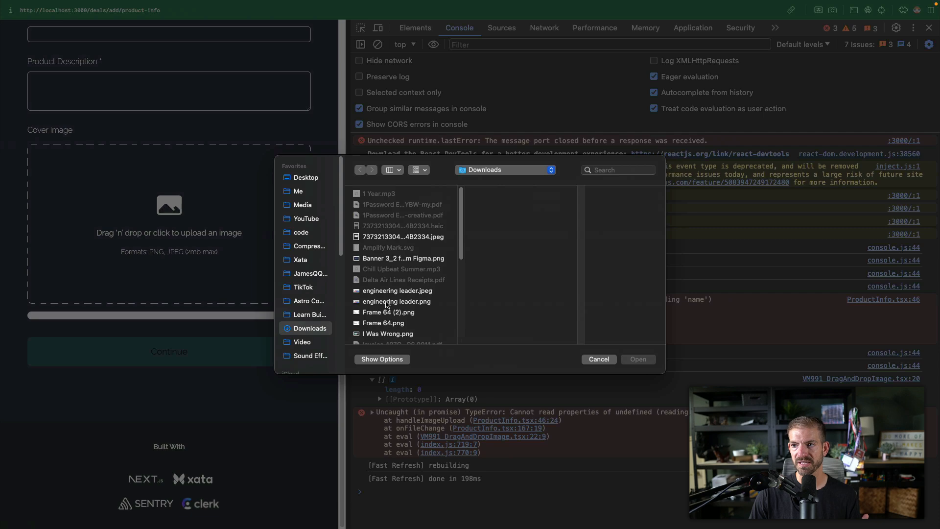
left_click(598, 358)
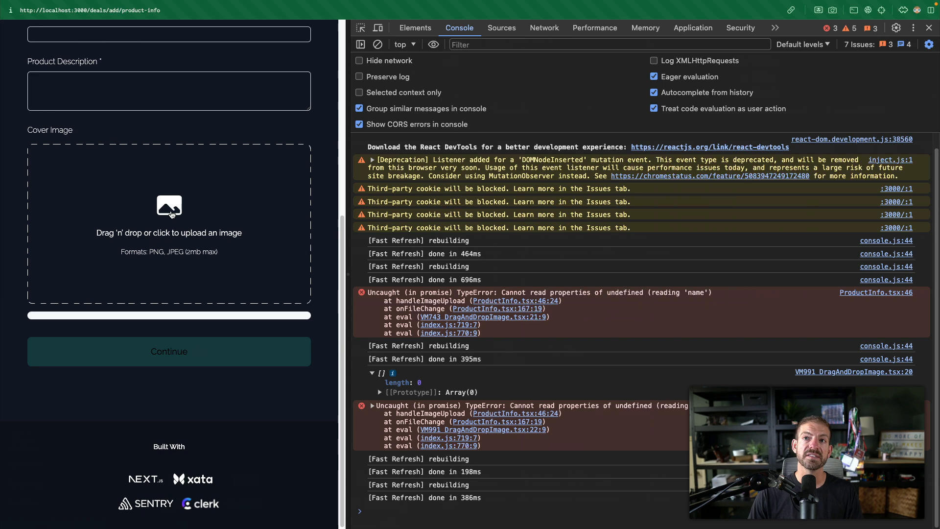
left_click(169, 206)
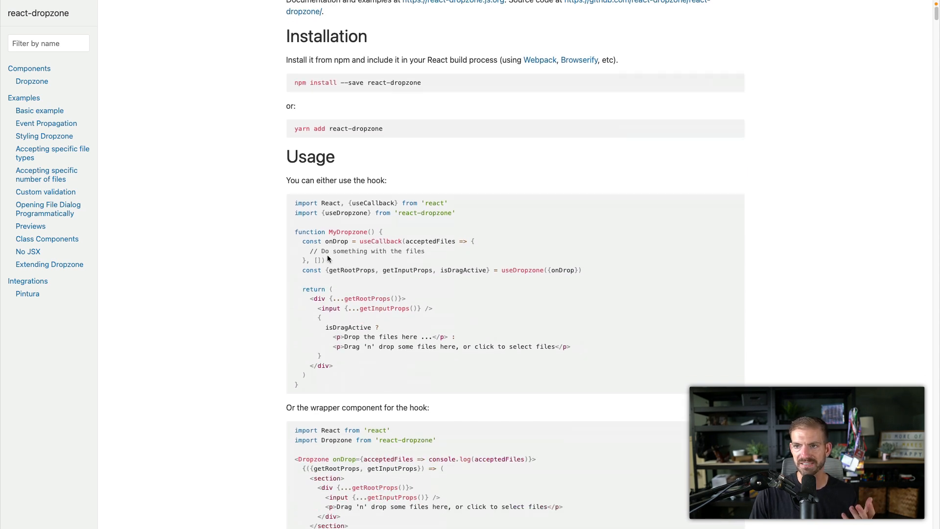
Step: Highlight the react-dropzone onDrop useCallback example, then scroll to the FileReader example
left_click_drag(303, 241, 325, 260)
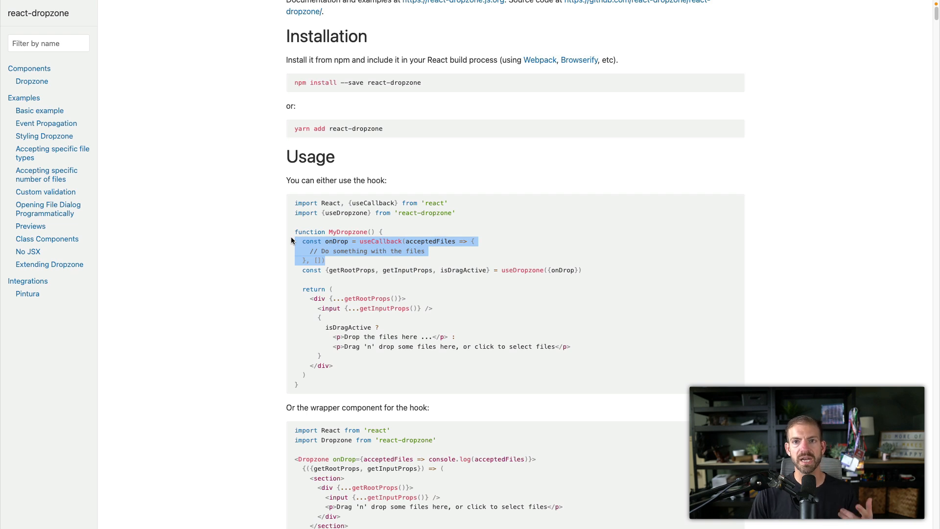
scroll("down", 3)
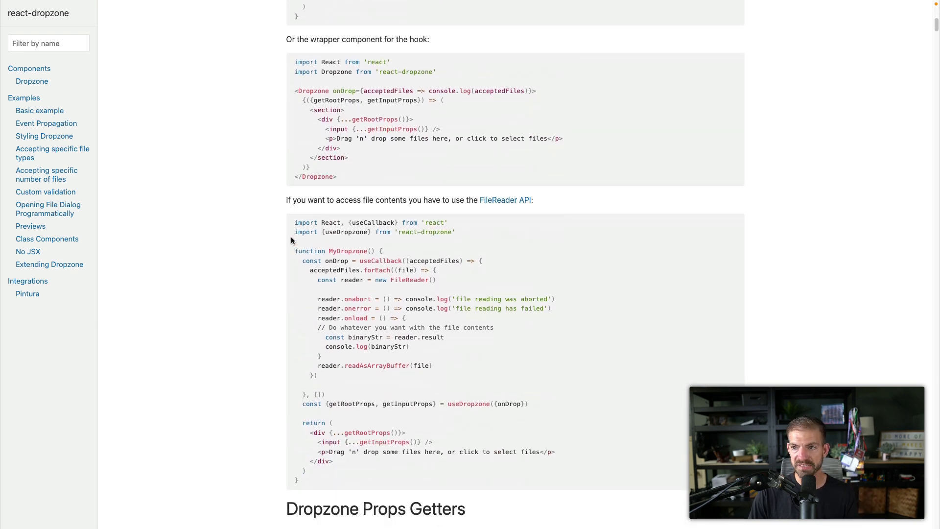
mouse_move(344, 298)
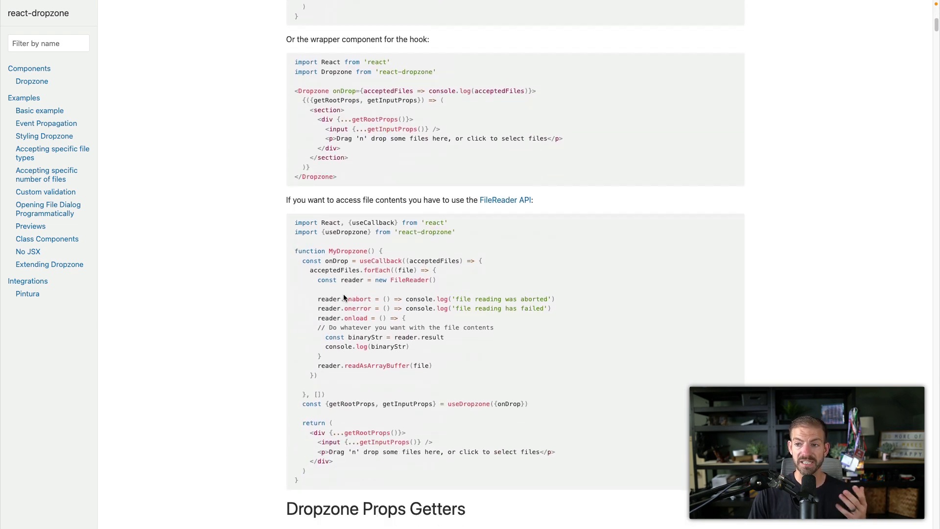
scroll("down", 3)
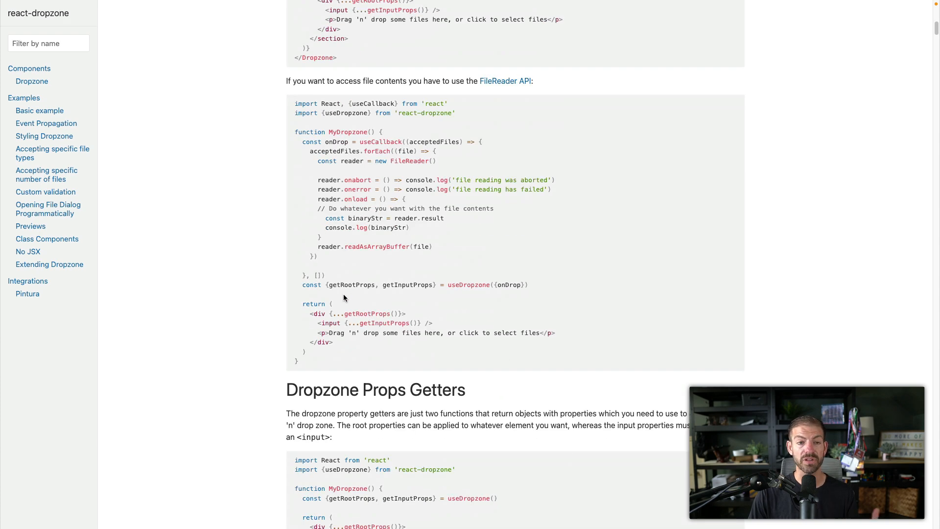
scroll("down", 3)
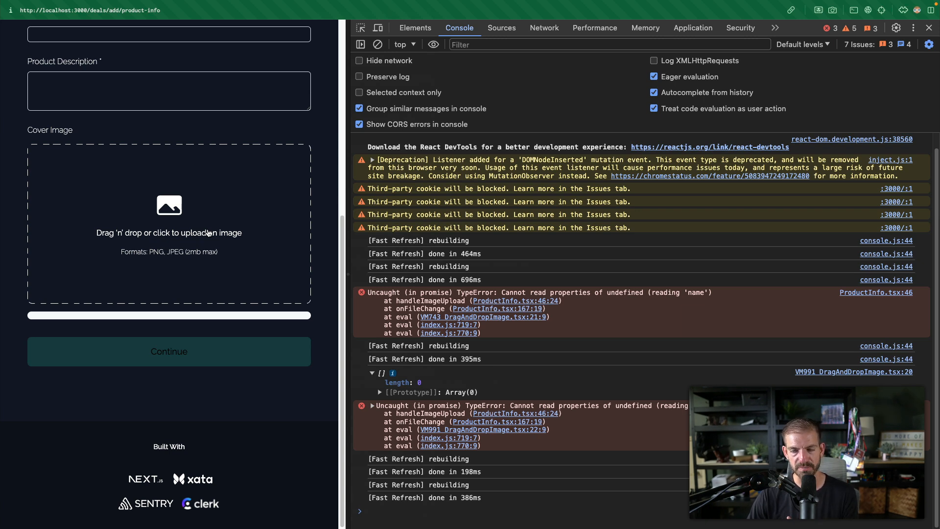
mouse_move(193, 245)
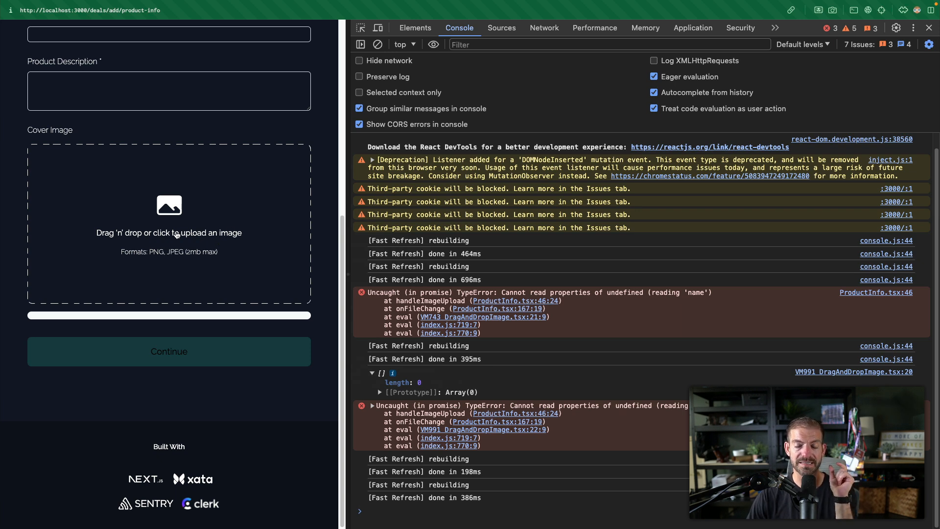
mouse_move(195, 393)
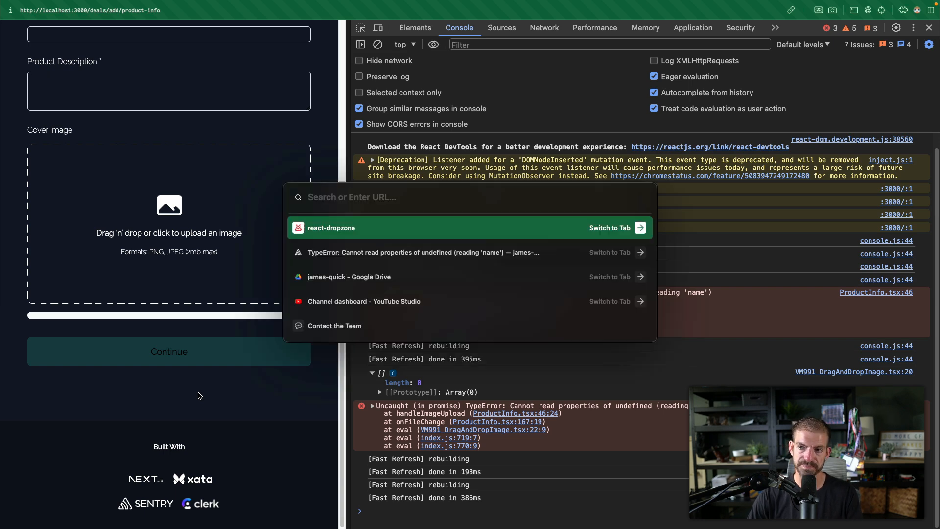
Step: Type 'GitHub' into the browser search bar to get deals-for-devs repository suggestions
type("GitHub")
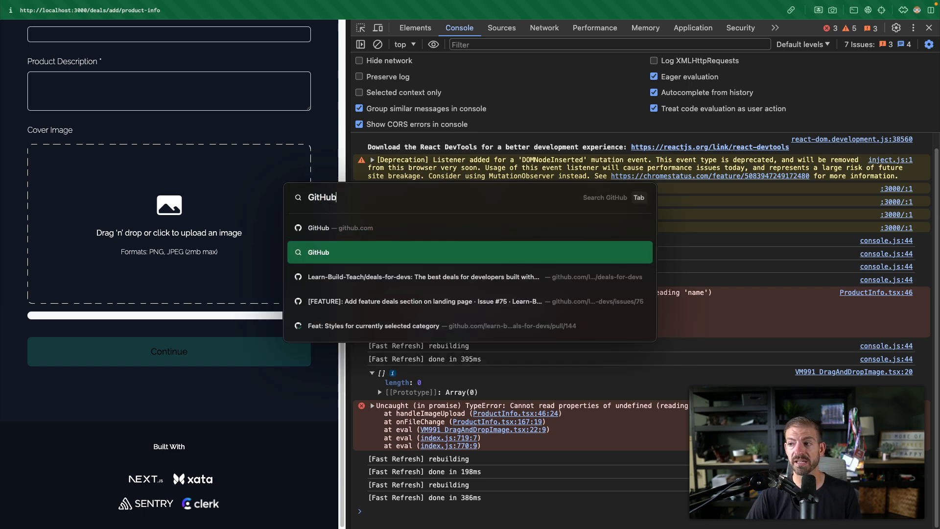